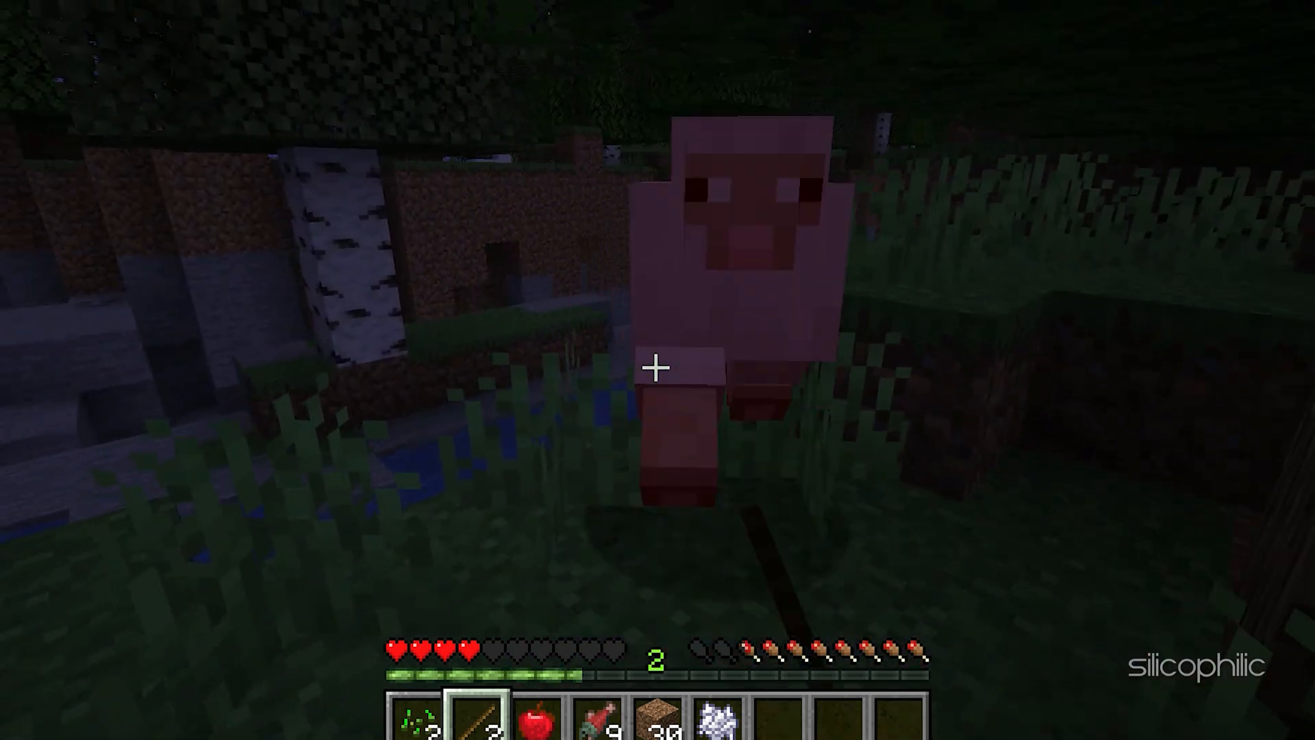
pyautogui.moveTo(658, 370)
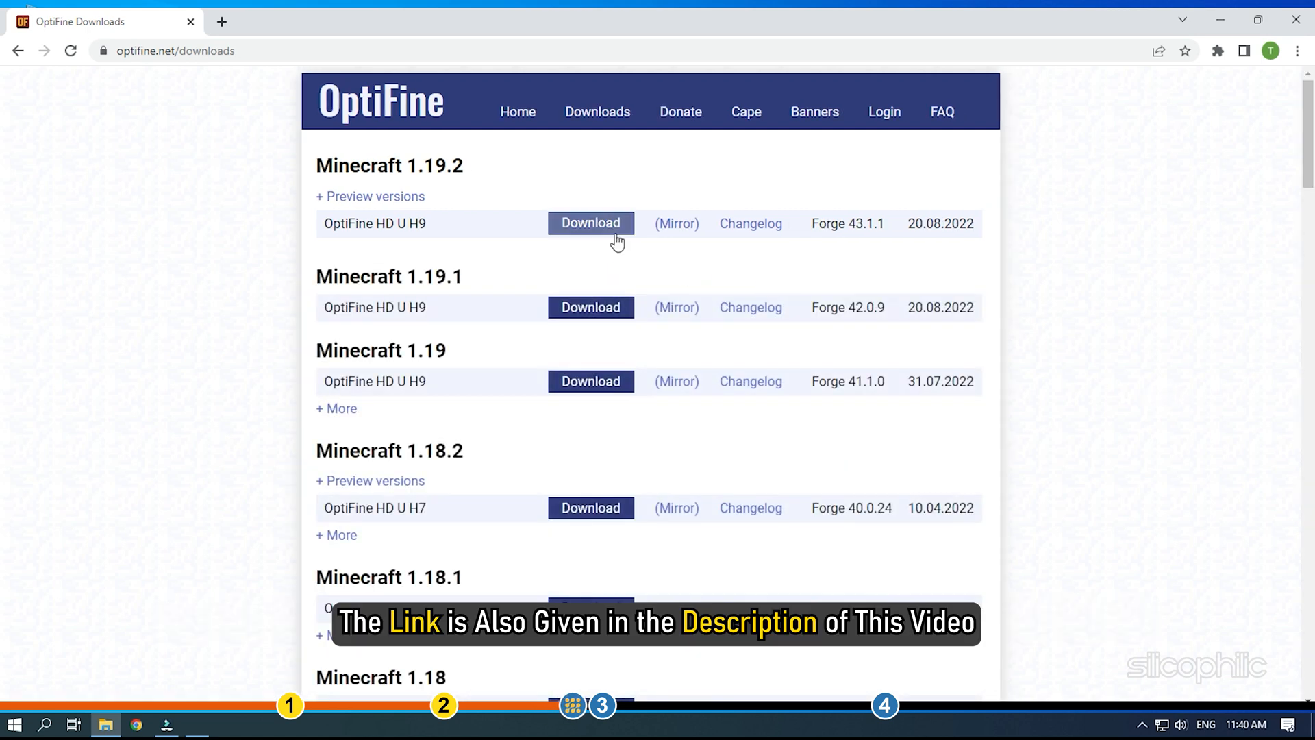
# - Start downloading OptiFine HD U H9 for Minecraft 1.19.2 from optifine.net/downloads
pyautogui.click(590, 223)
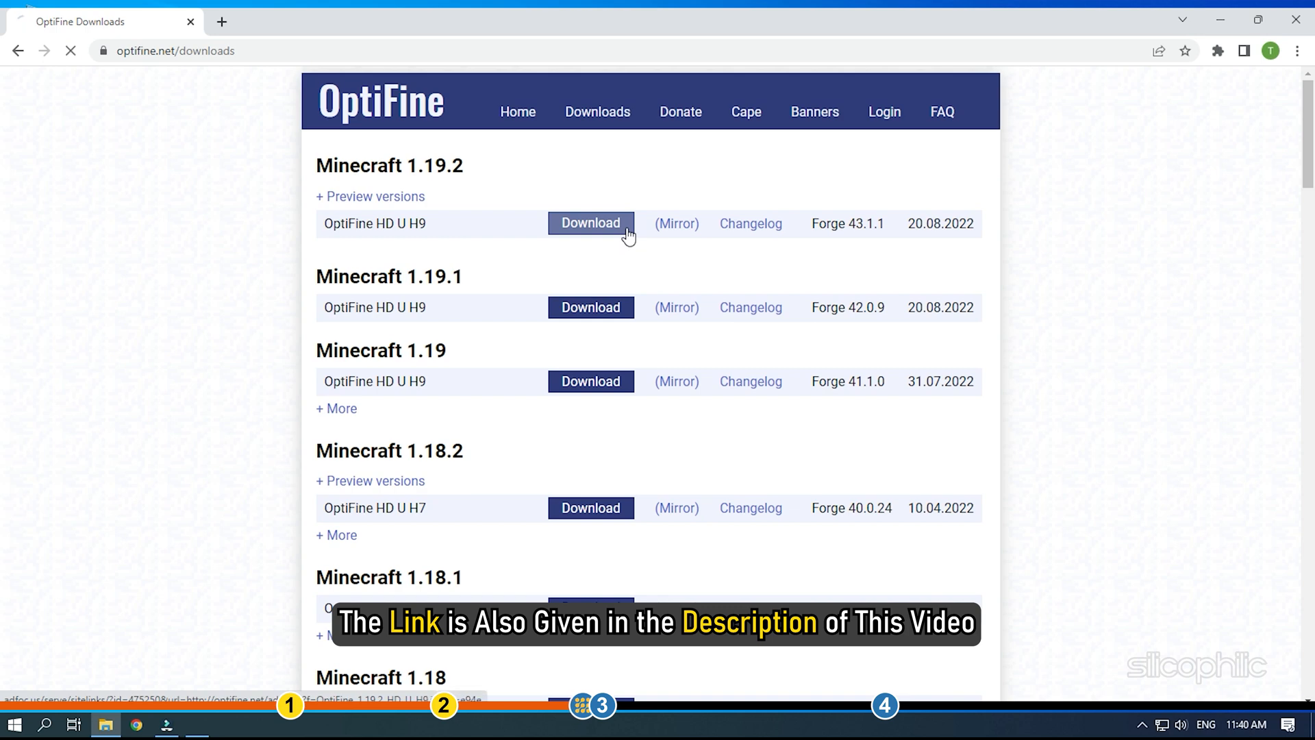
pyautogui.click(589, 223)
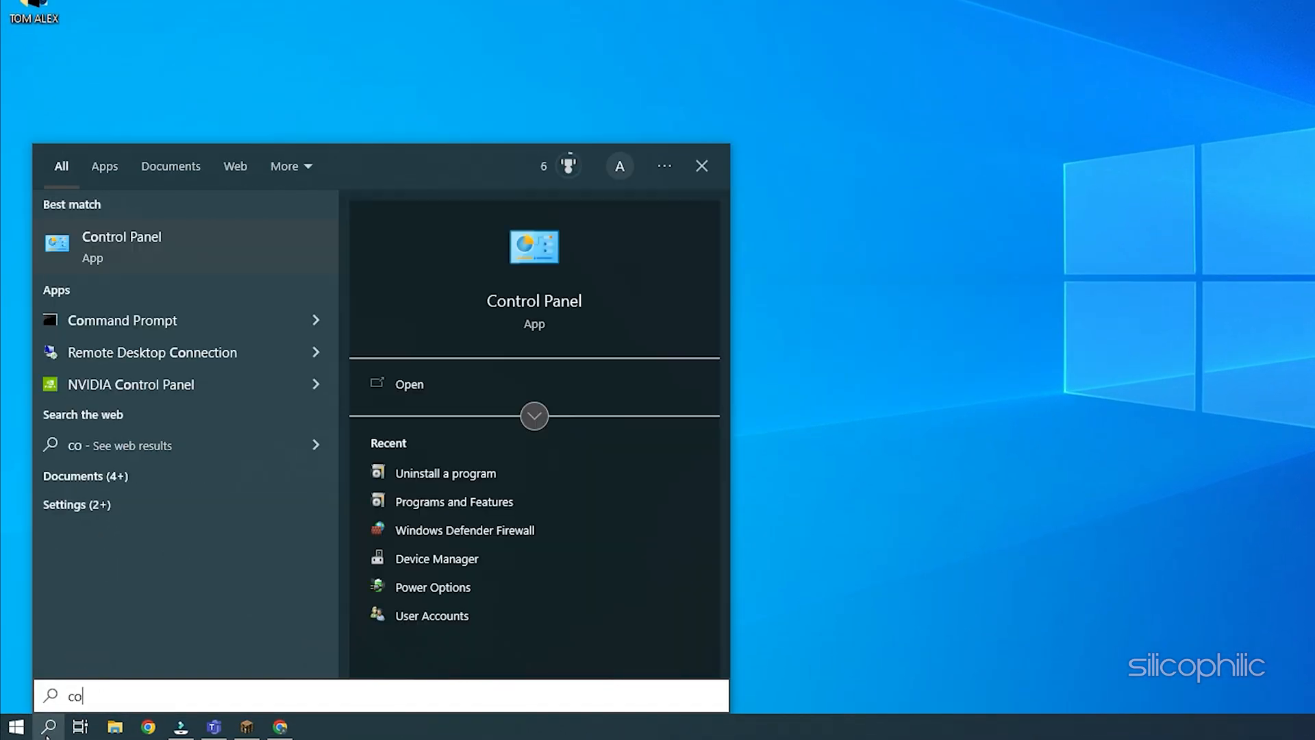
# - Find Control Panel via Windows search and go to its installed programs list
pyautogui.write('ntrol')
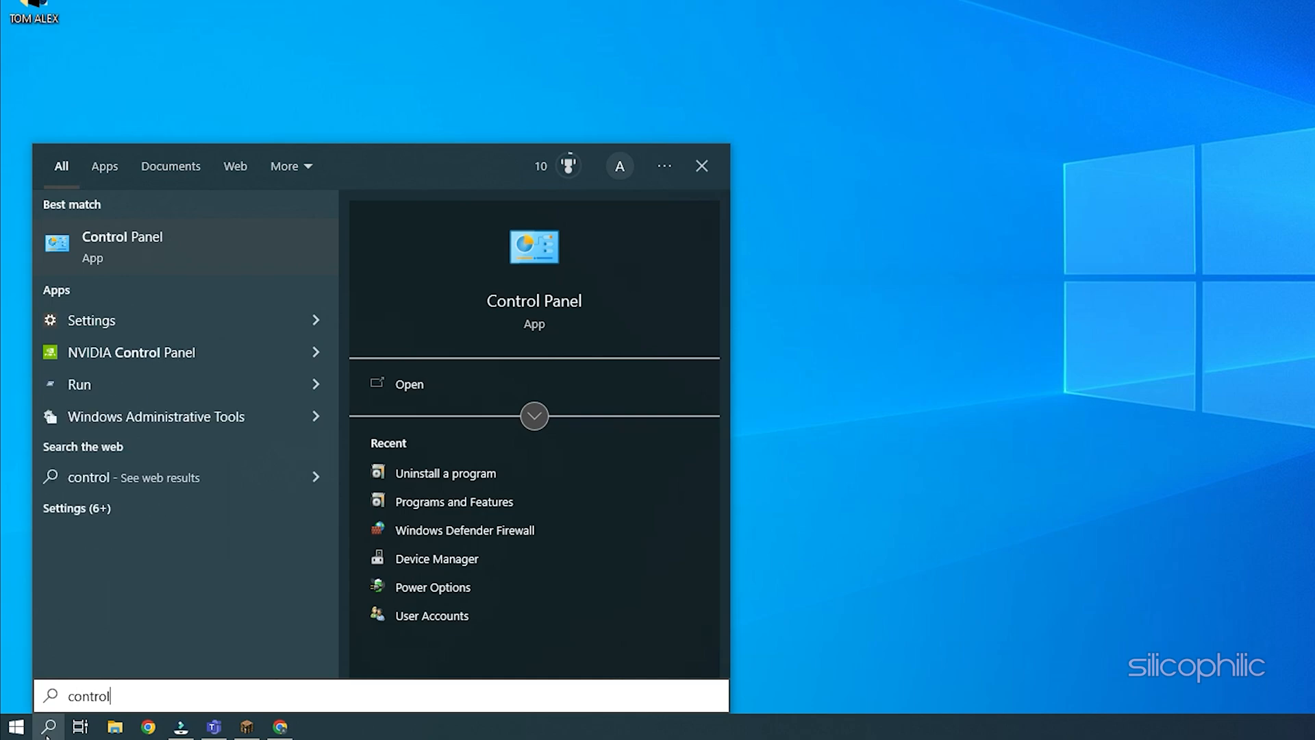
pyautogui.click(409, 383)
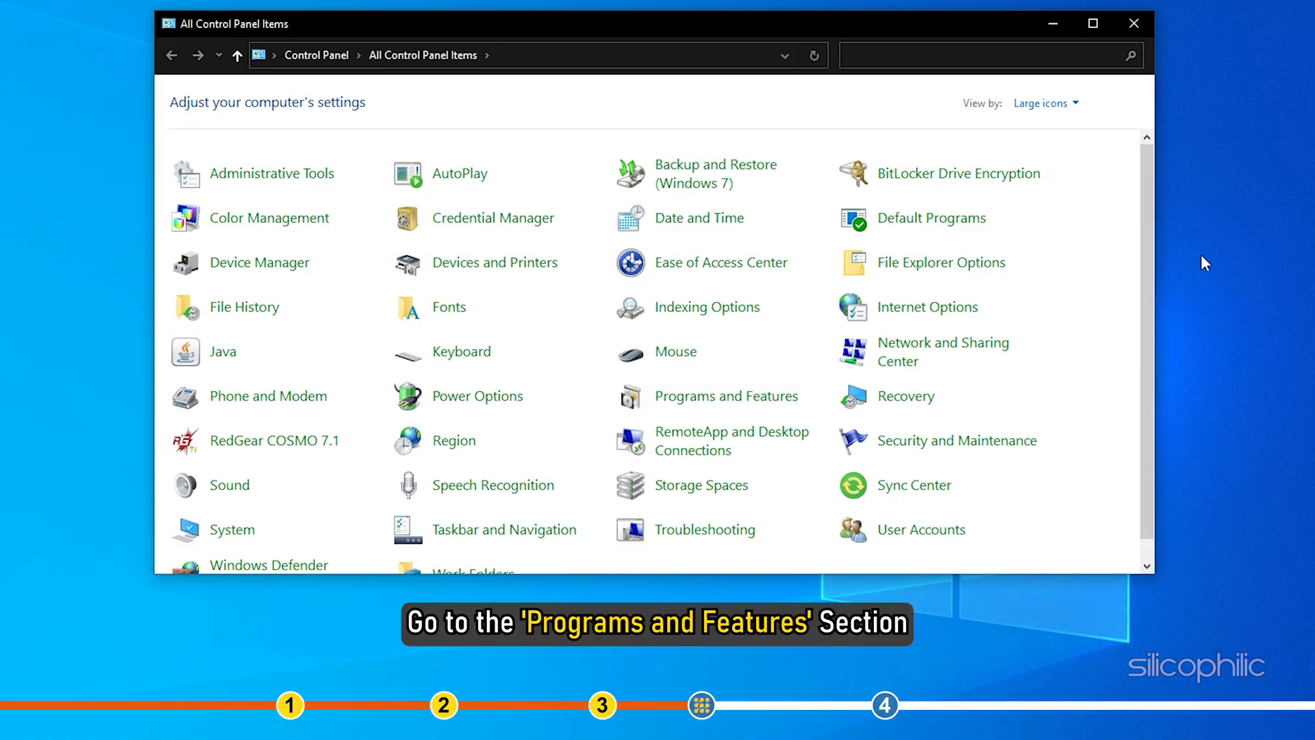
pyautogui.moveTo(726, 395)
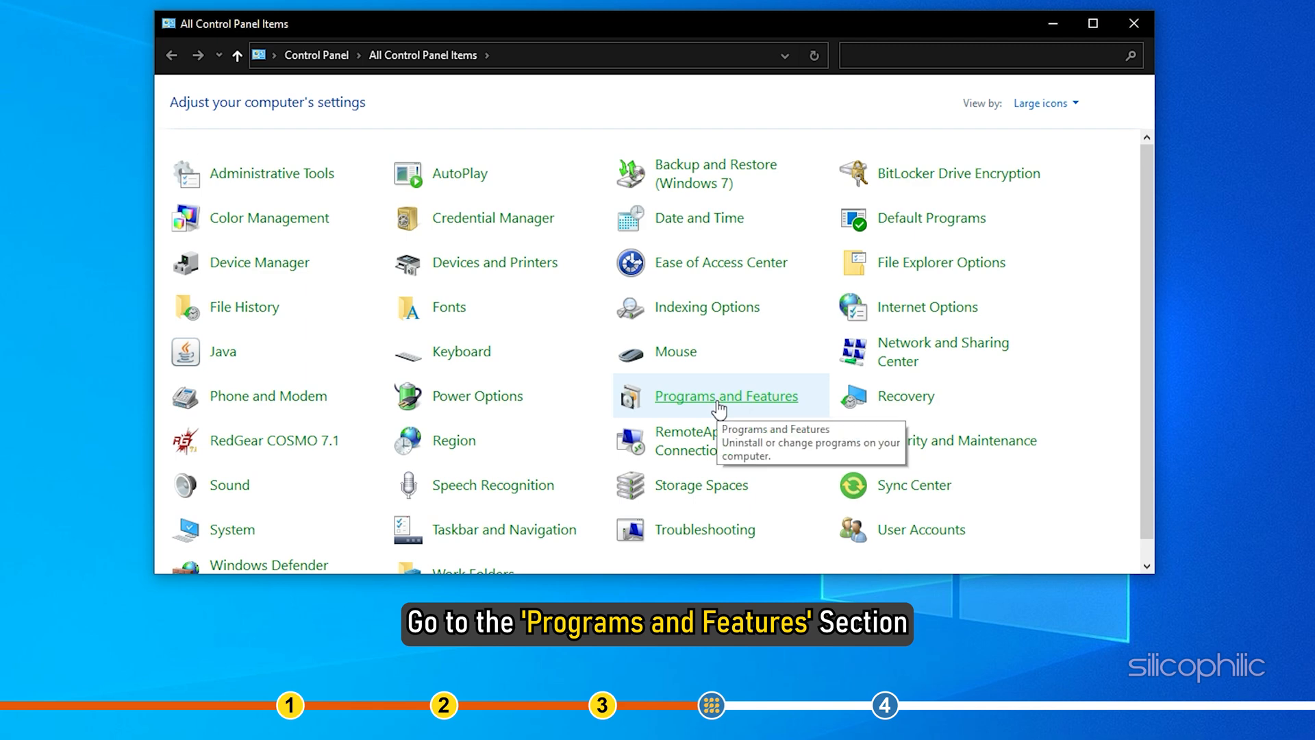
pyautogui.click(726, 396)
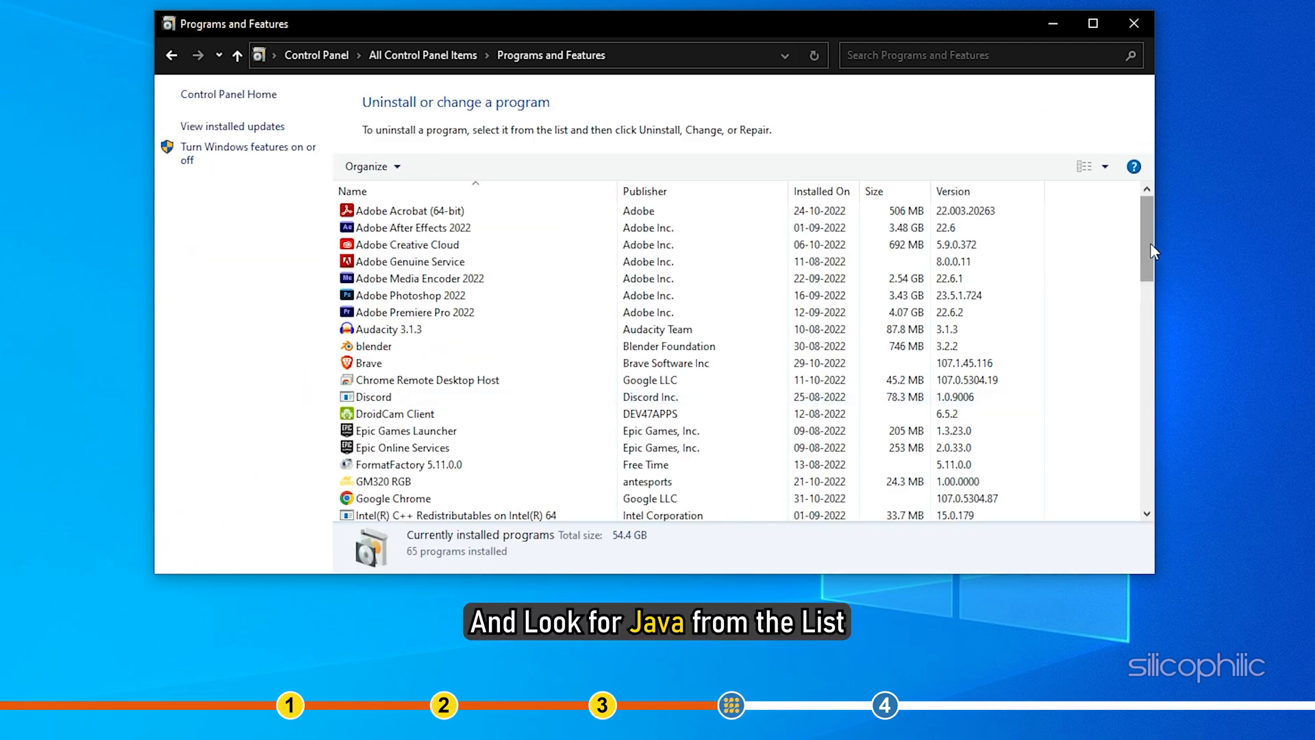
pyautogui.scroll(-3)
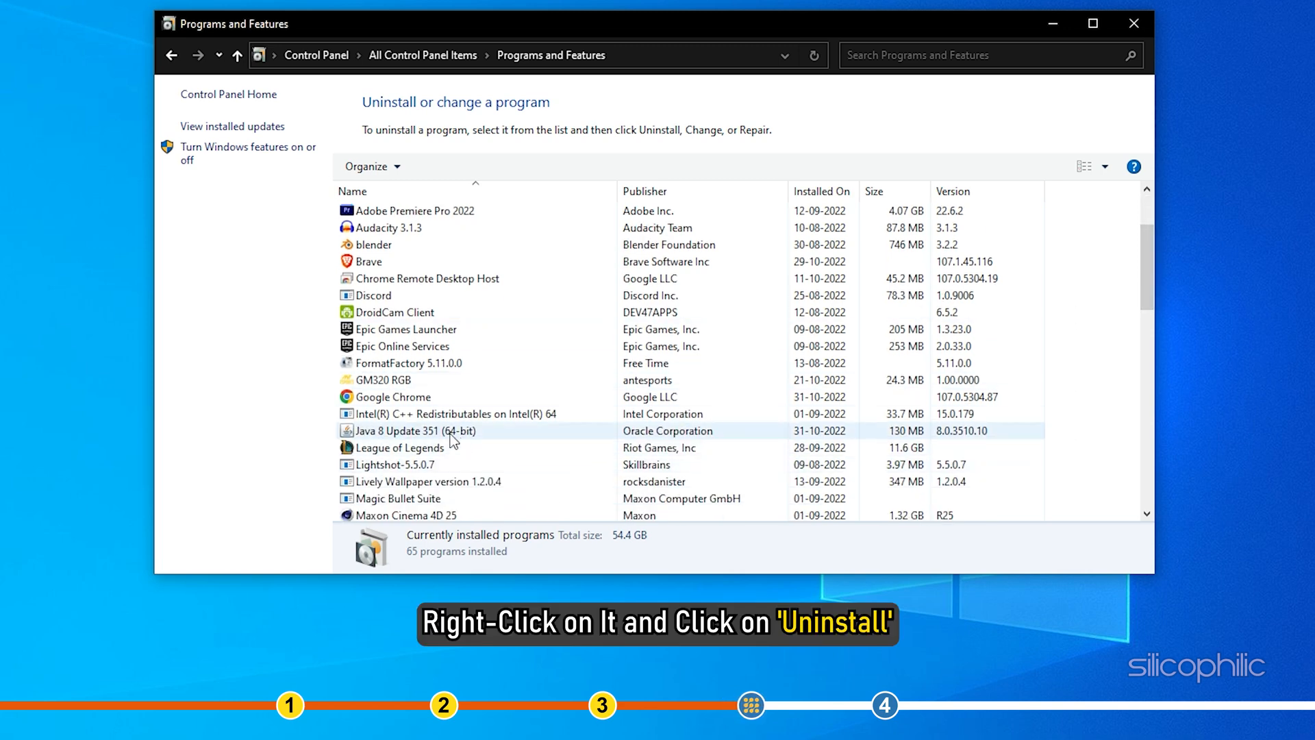
# - Uninstall Java 8 Update 351 (64-bit), confirm it, and close Programs and Features
pyautogui.rightClick(415, 432)
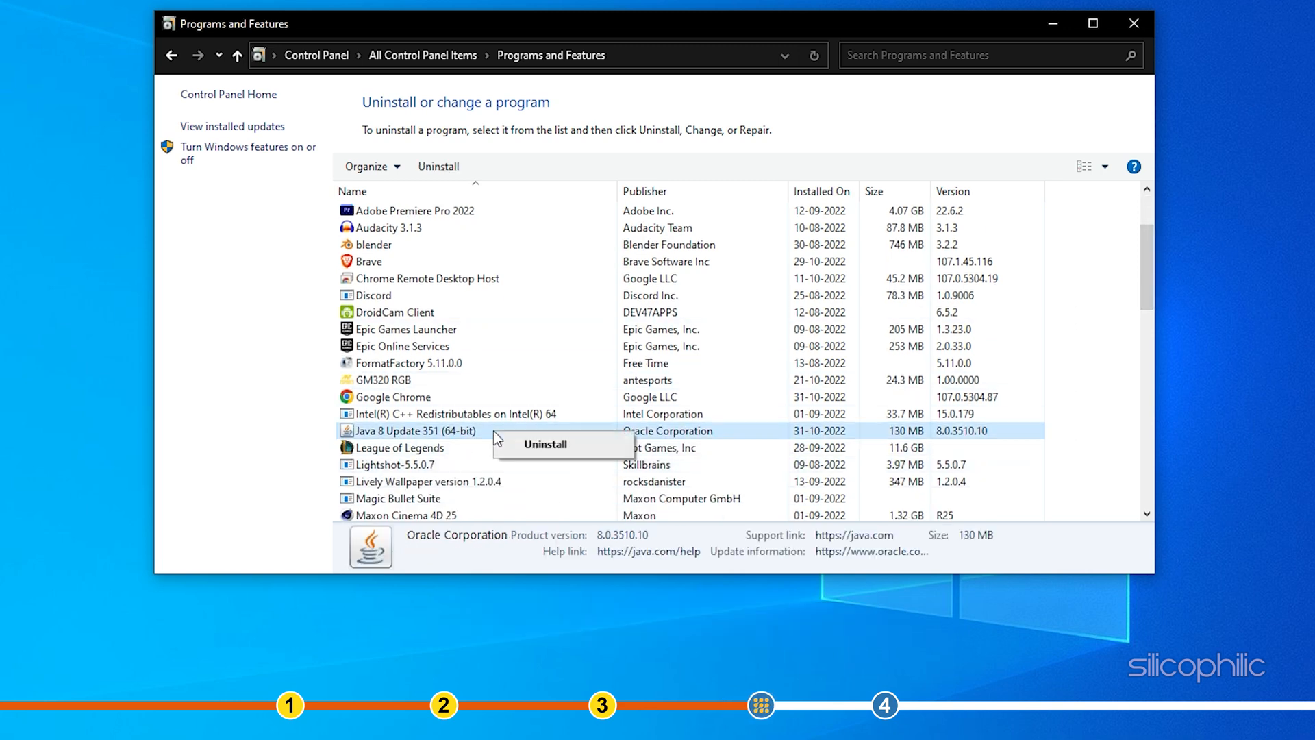
pyautogui.click(545, 444)
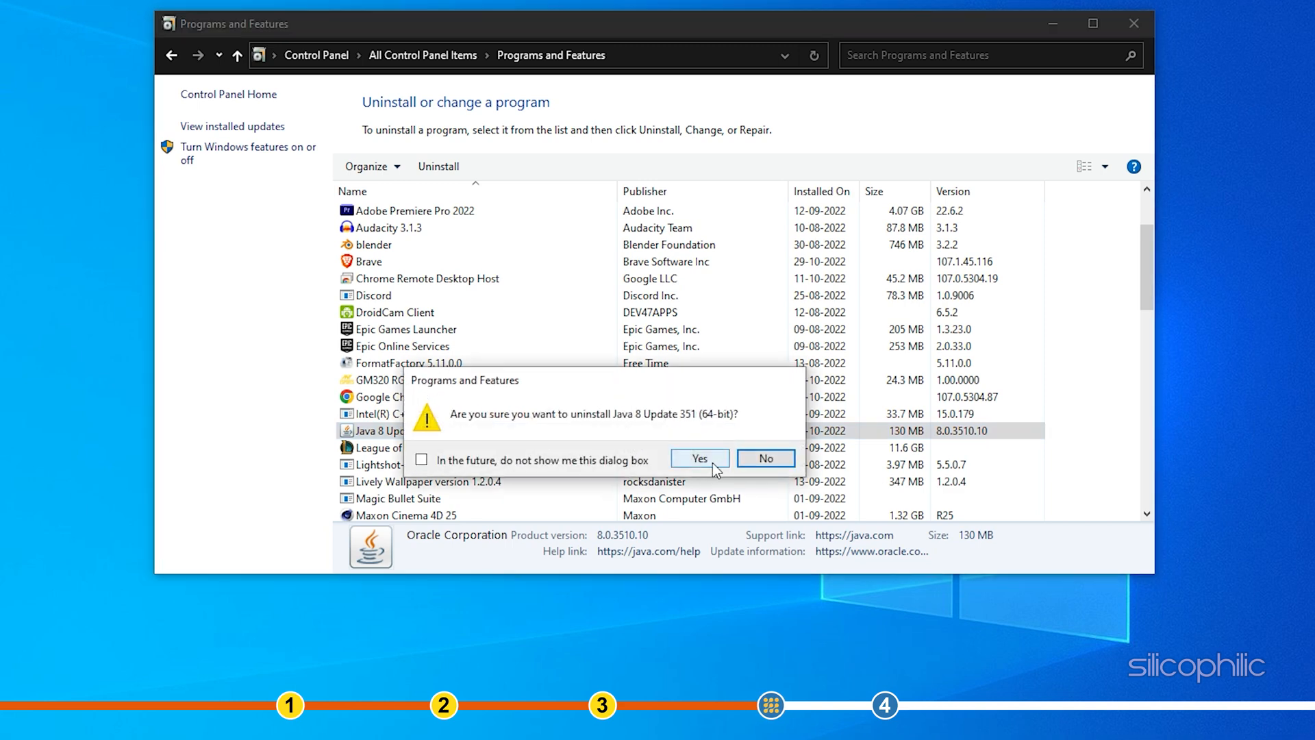
pyautogui.click(698, 458)
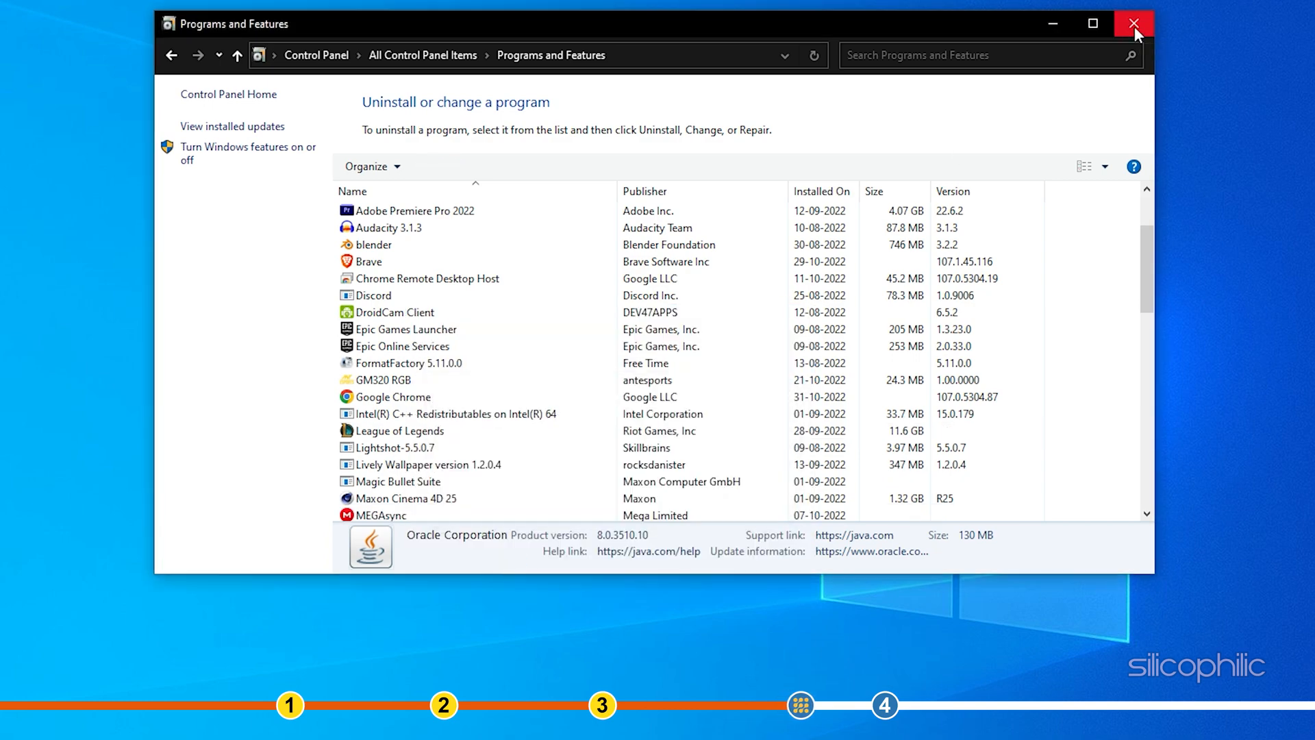
pyautogui.click(1132, 23)
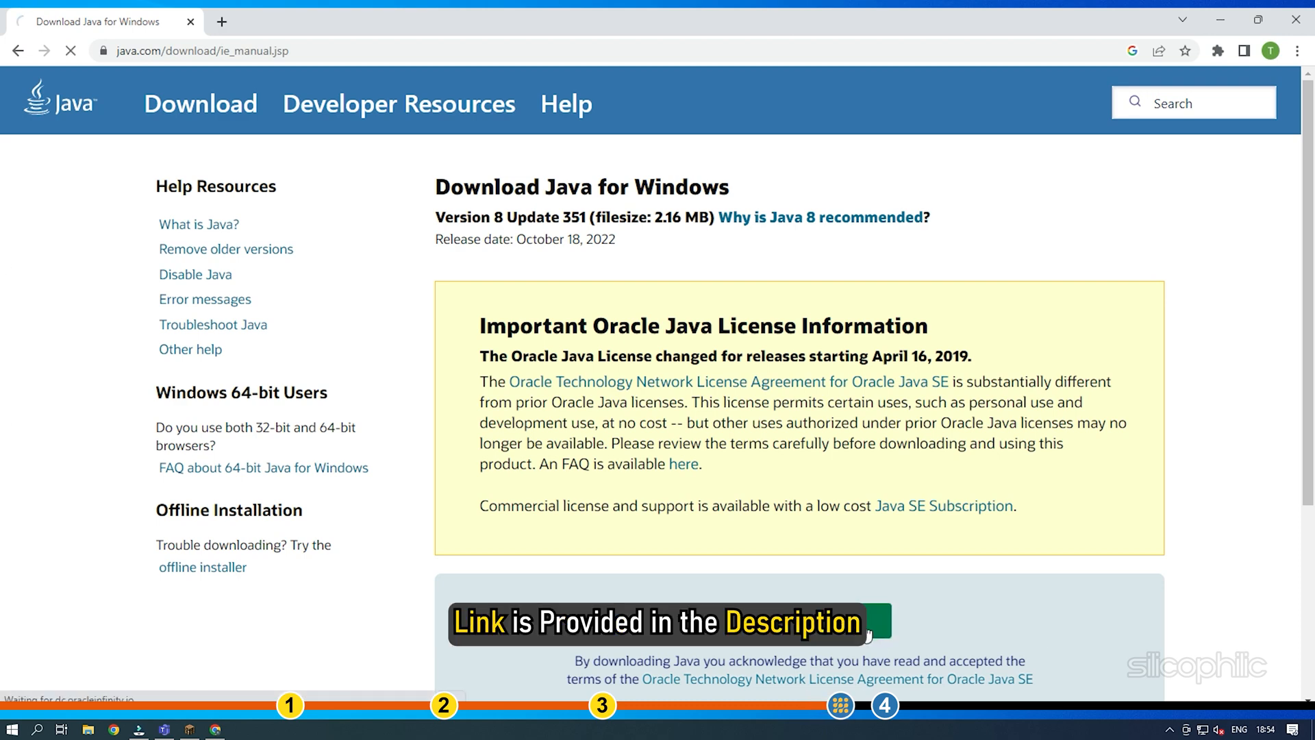
# - Start the Java for Windows download, Version 8 Update 351, from java.com
pyautogui.click(797, 553)
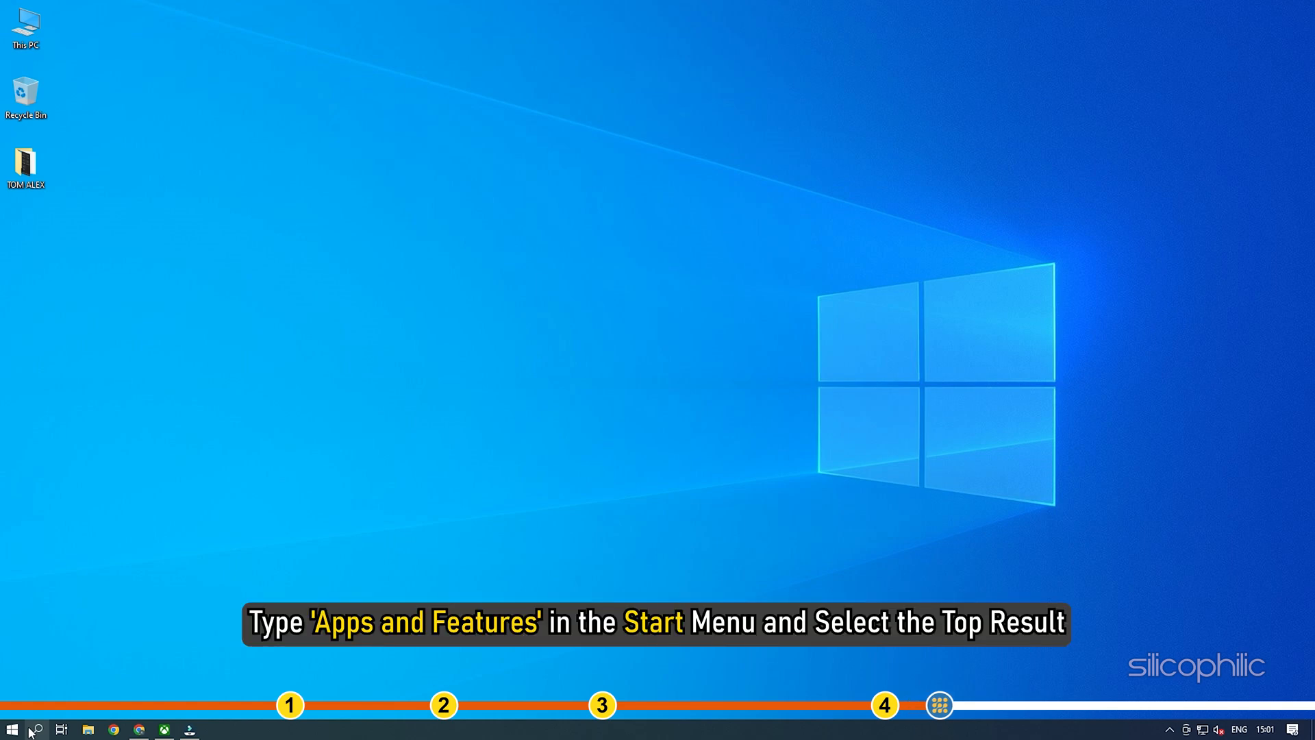
pyautogui.moveTo(12, 727)
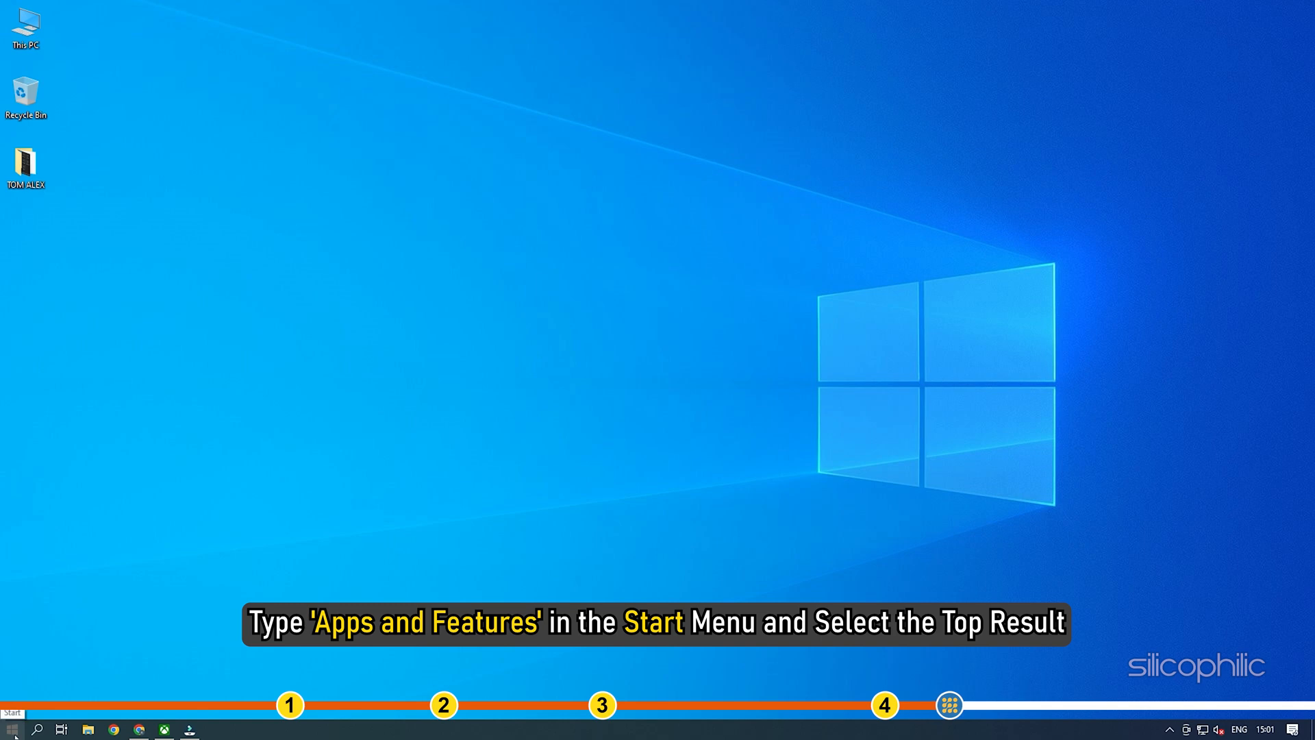
# - Reach Apps & features in Windows Settings and scroll down to Minecraft Launcher
pyautogui.click(12, 727)
pyautogui.write('apps')
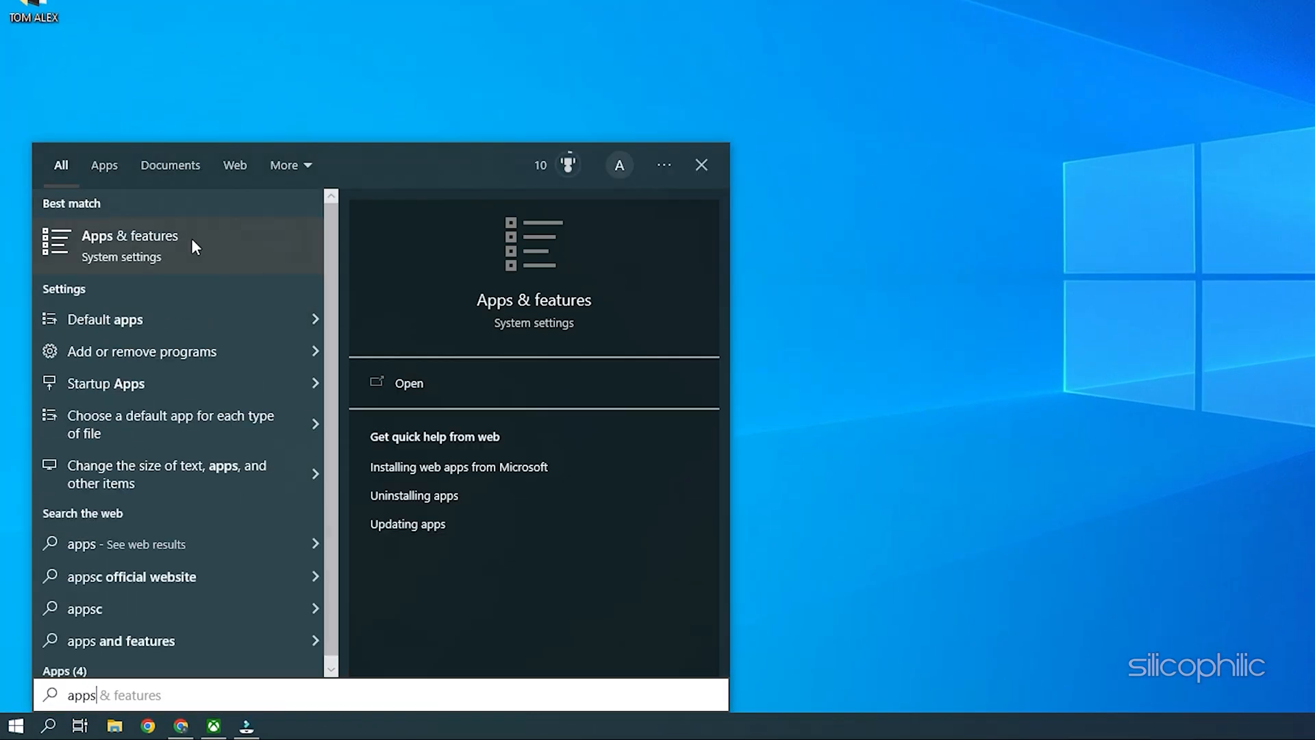
pyautogui.click(130, 245)
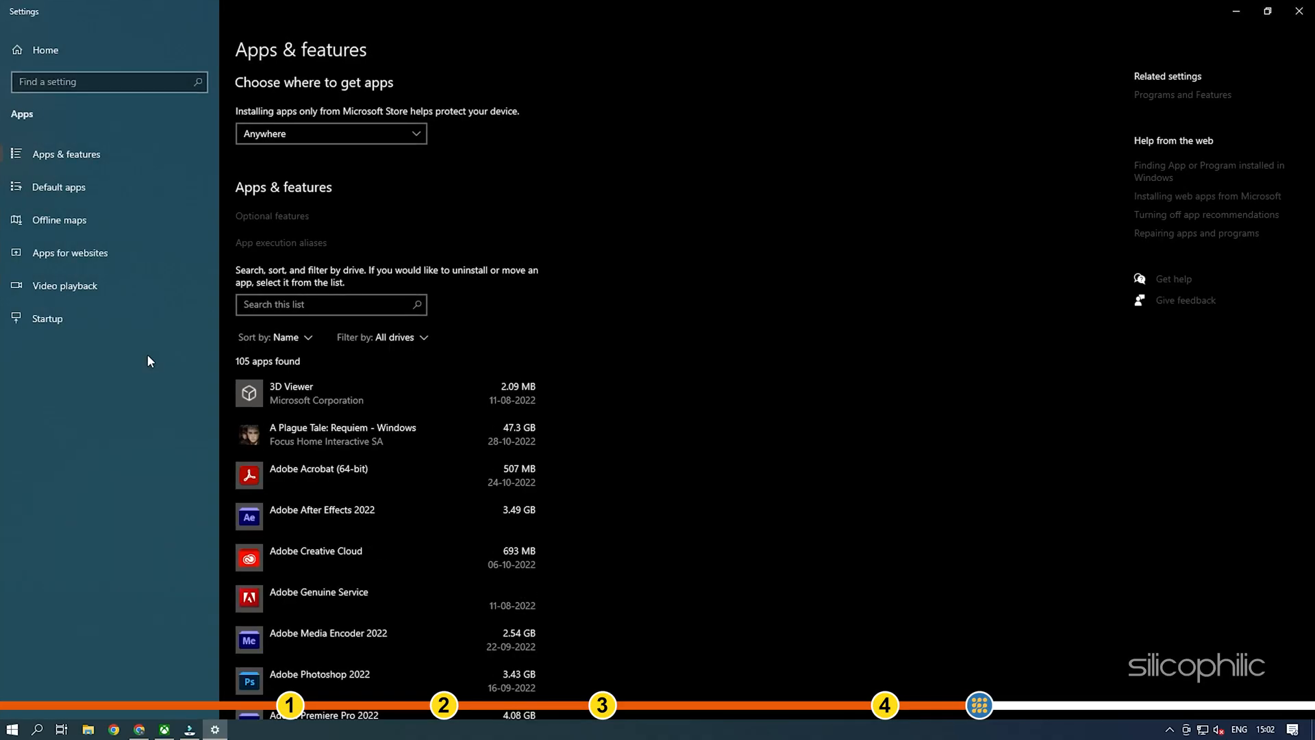
pyautogui.scroll(-3)
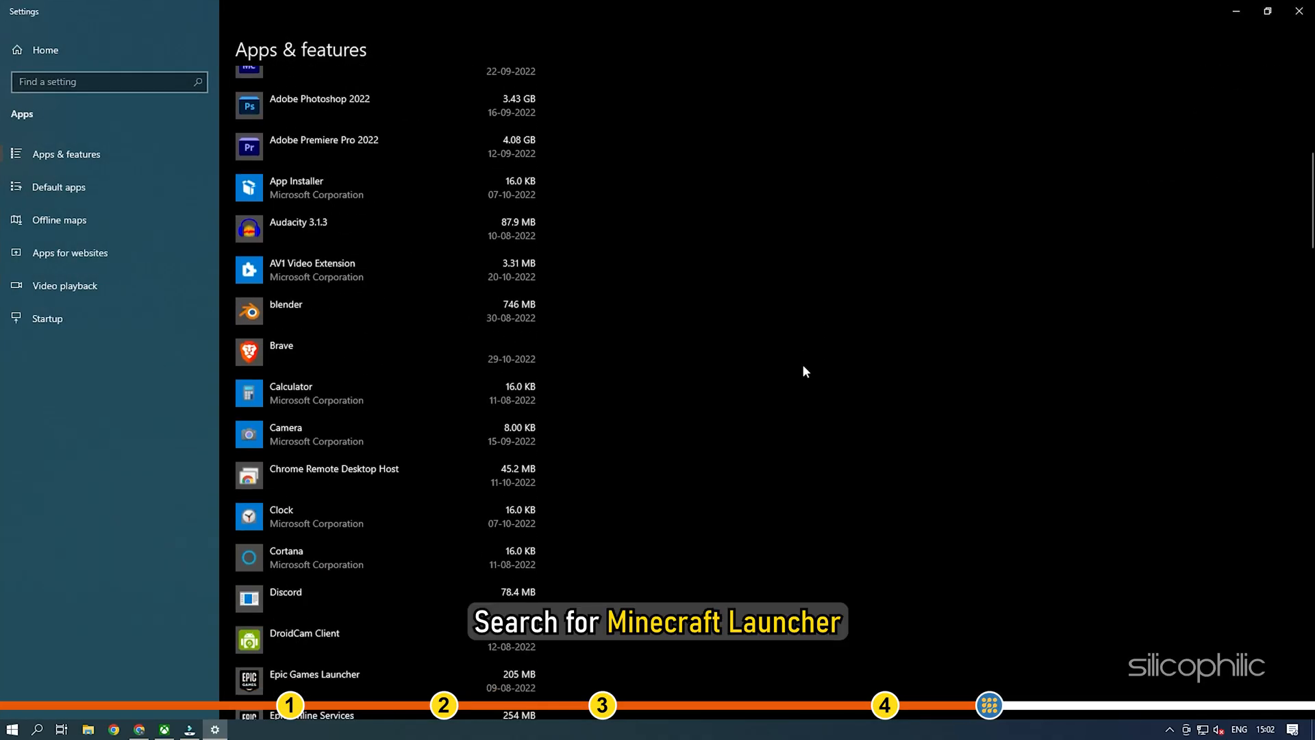
pyautogui.scroll(-3)
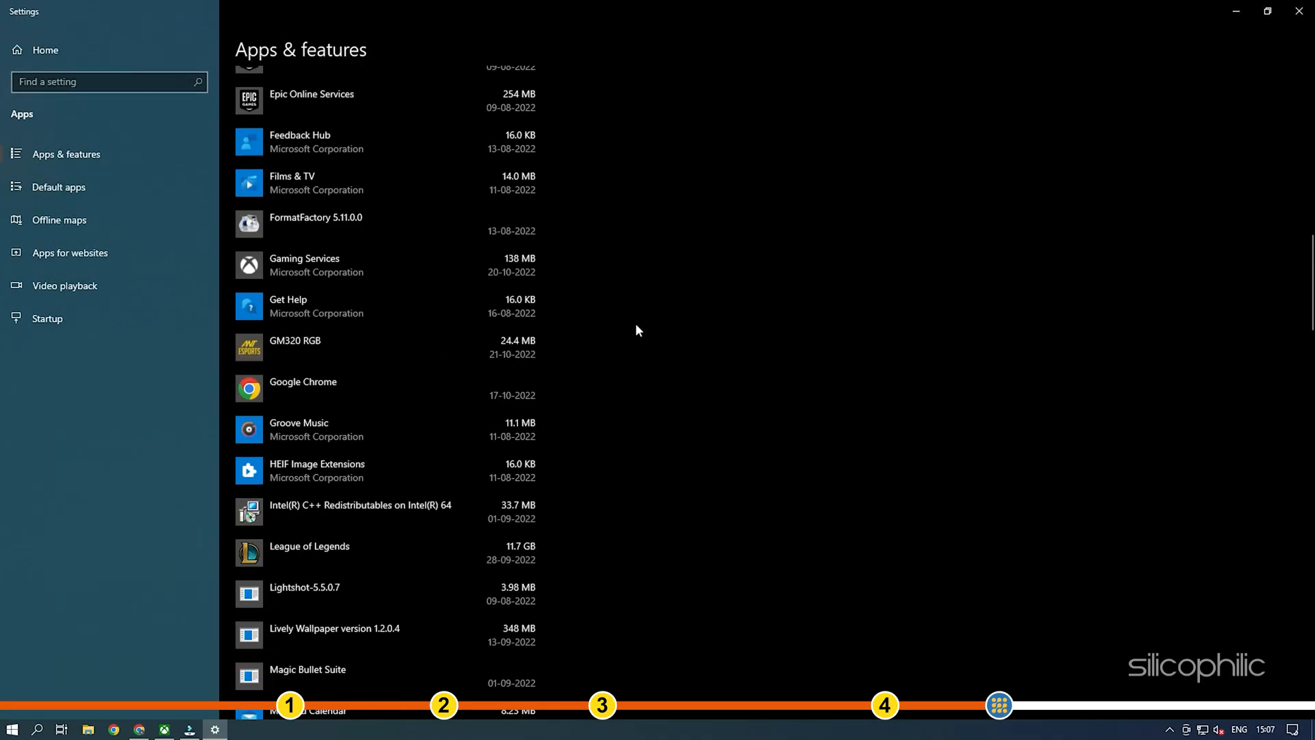
pyautogui.scroll(-3)
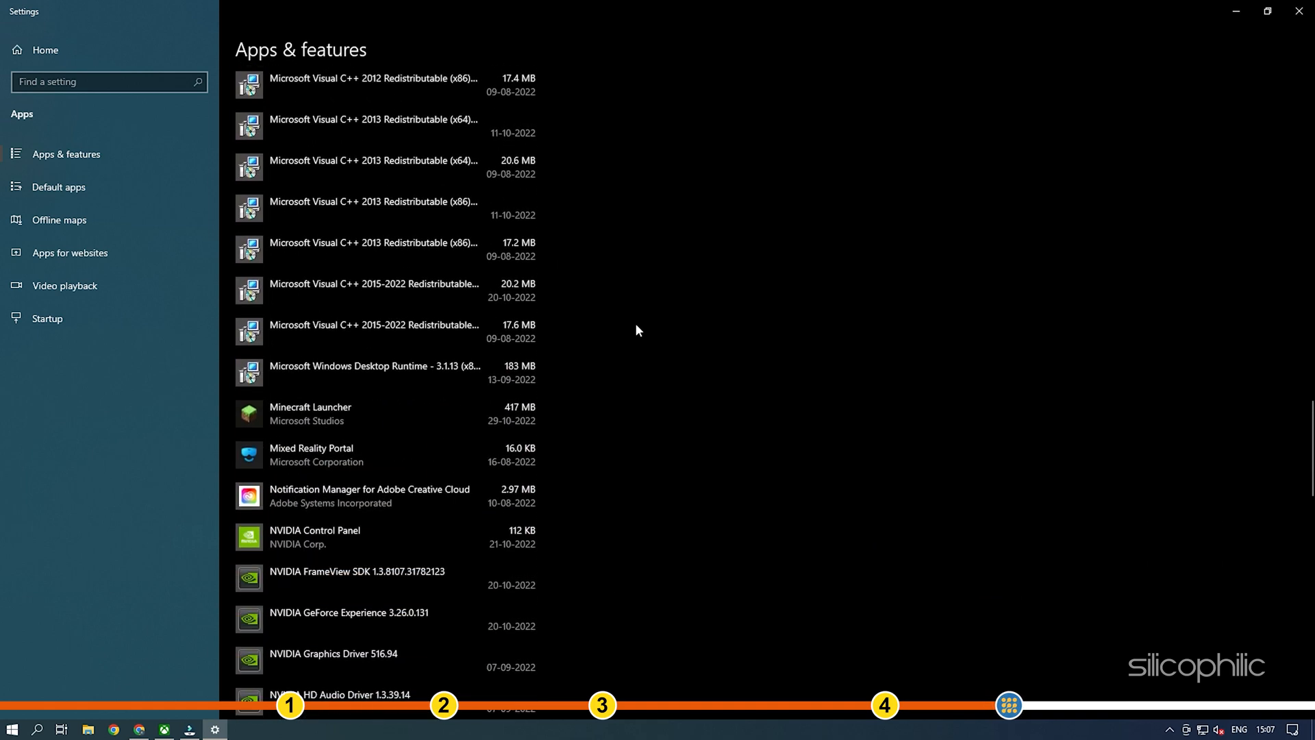
# - Uninstall Minecraft Launcher and confirm removing it with its data
pyautogui.click(352, 414)
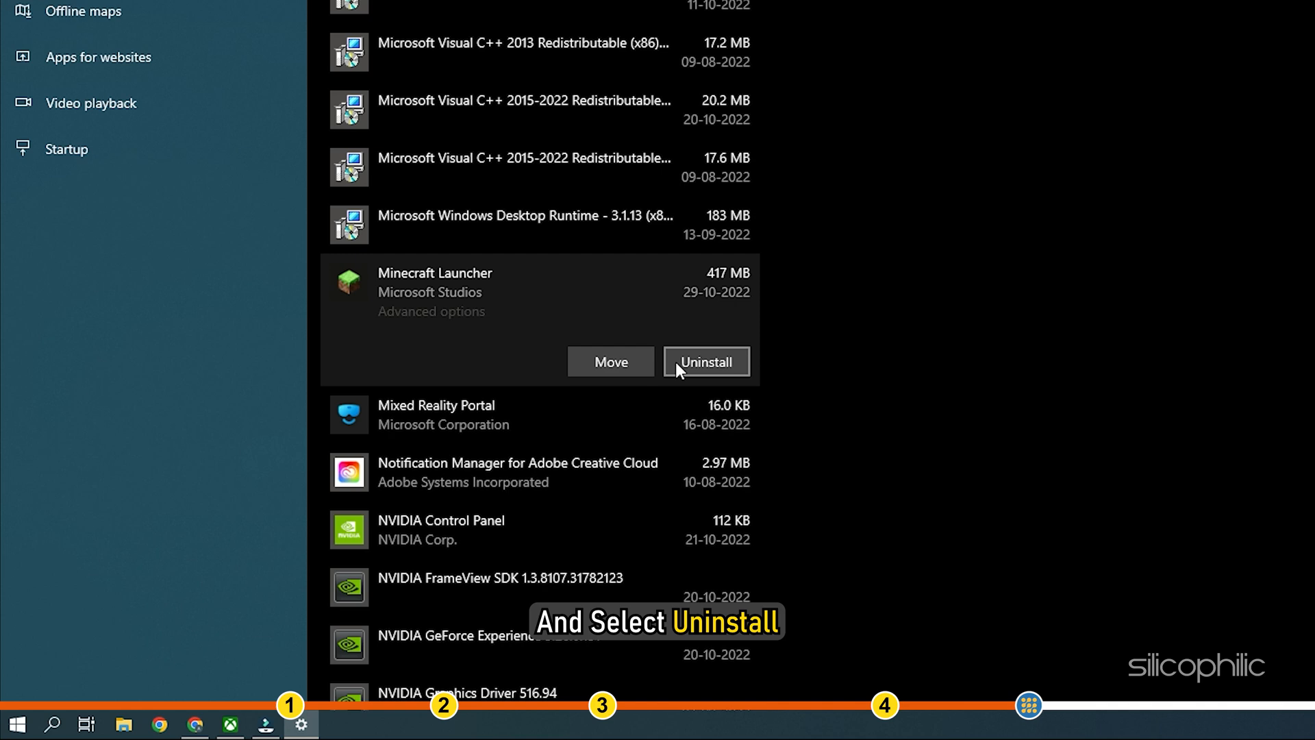
pyautogui.click(707, 362)
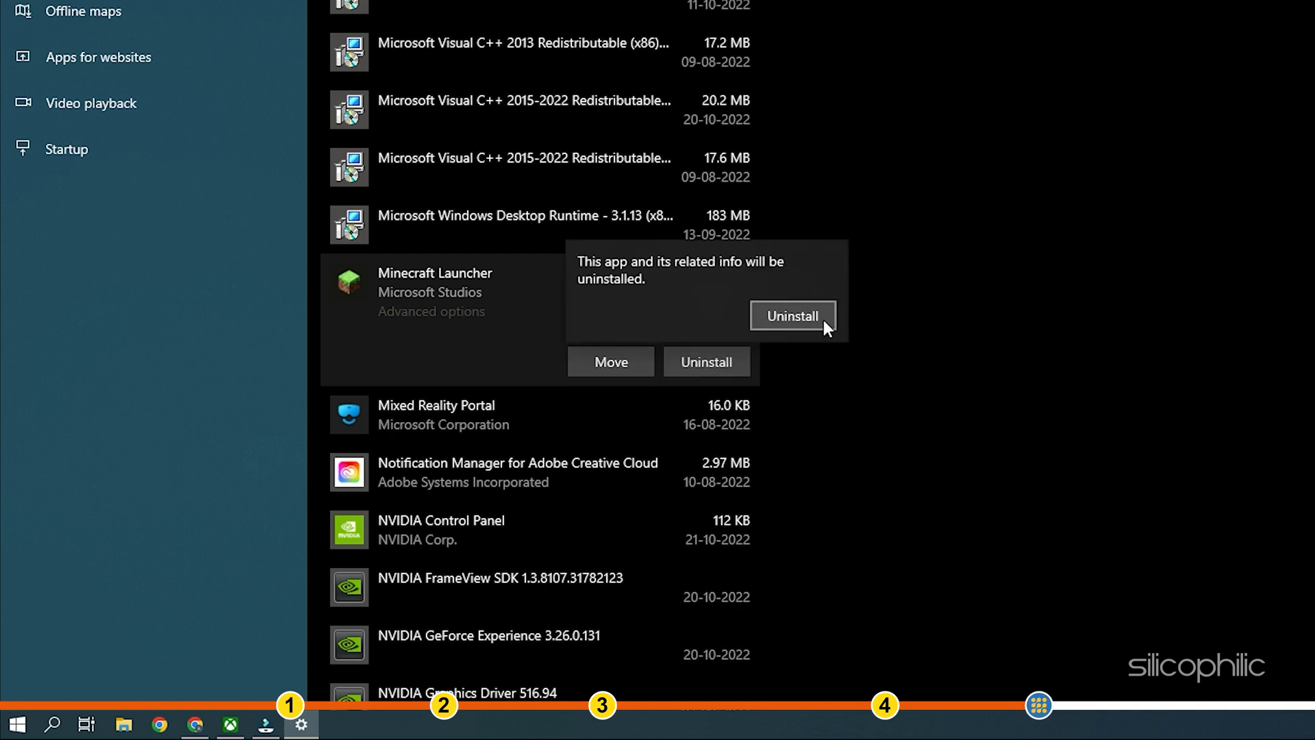
pyautogui.click(791, 315)
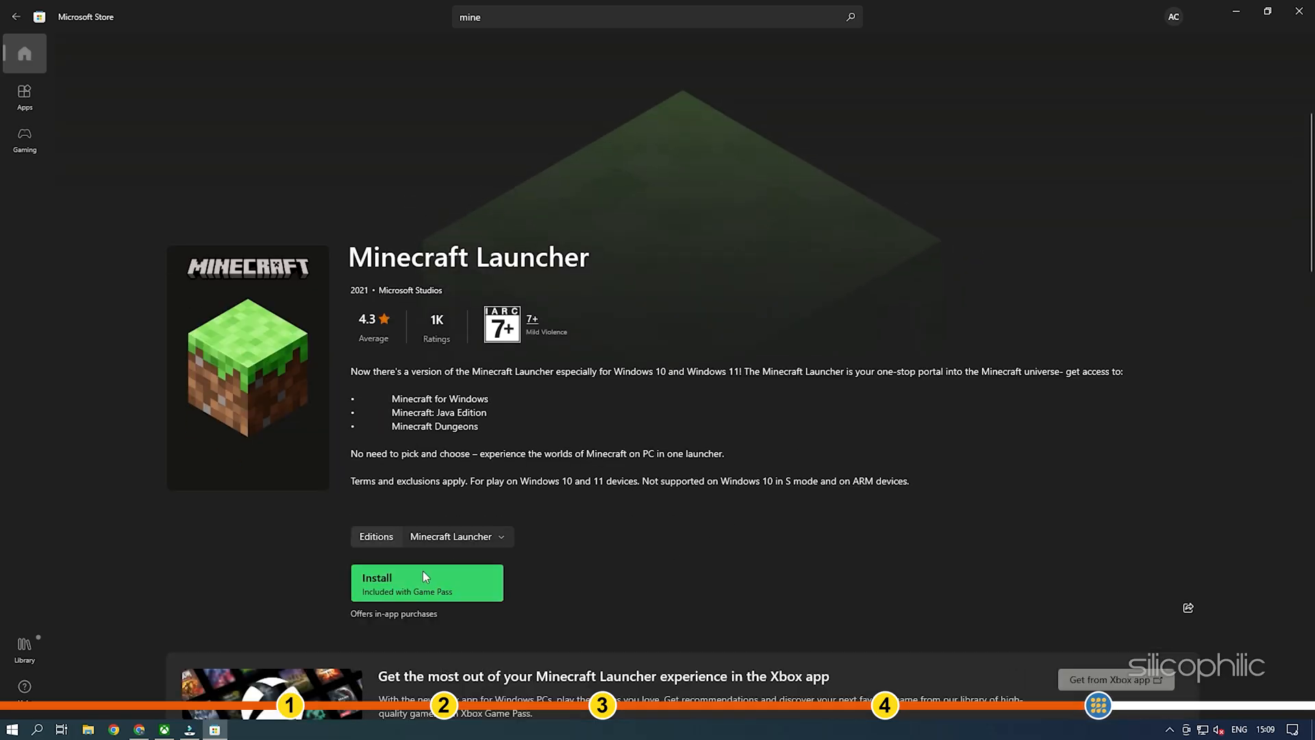
# - Install Minecraft Launcher again from Microsoft Store, launch it and minimize its window
pyautogui.click(426, 582)
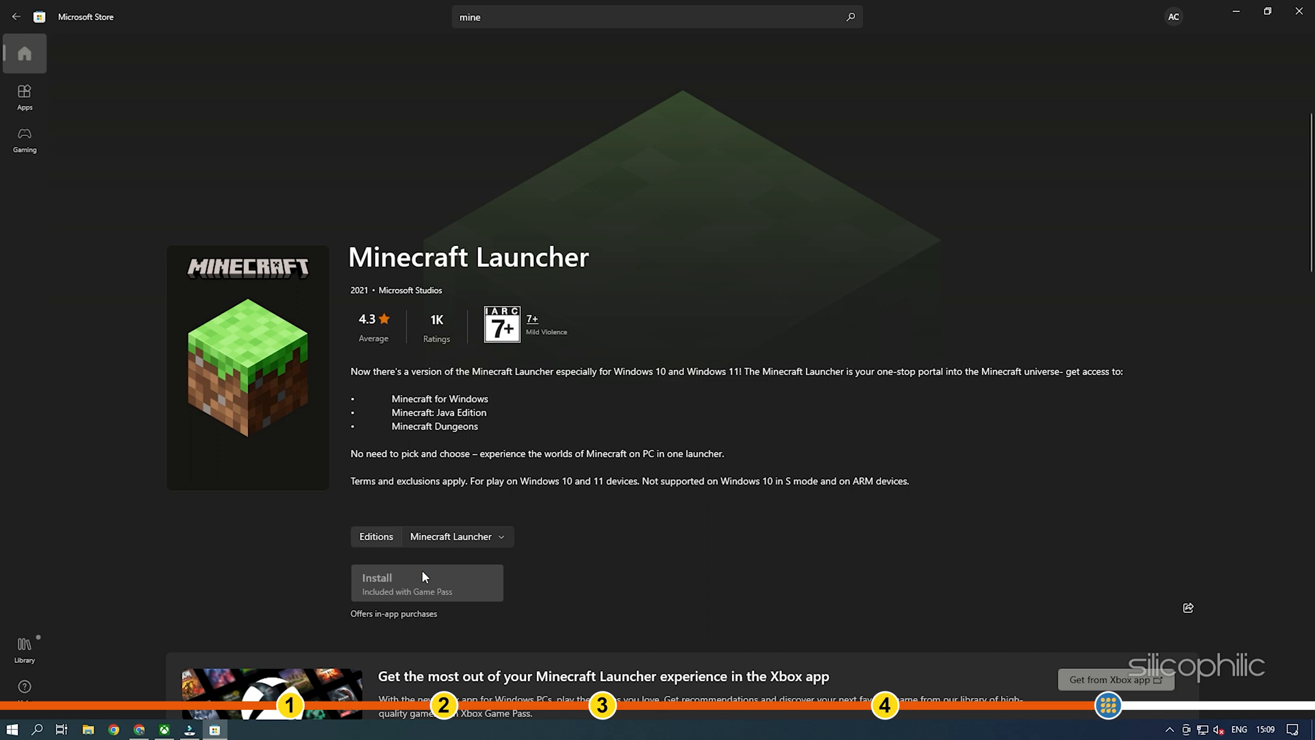
pyautogui.click(426, 582)
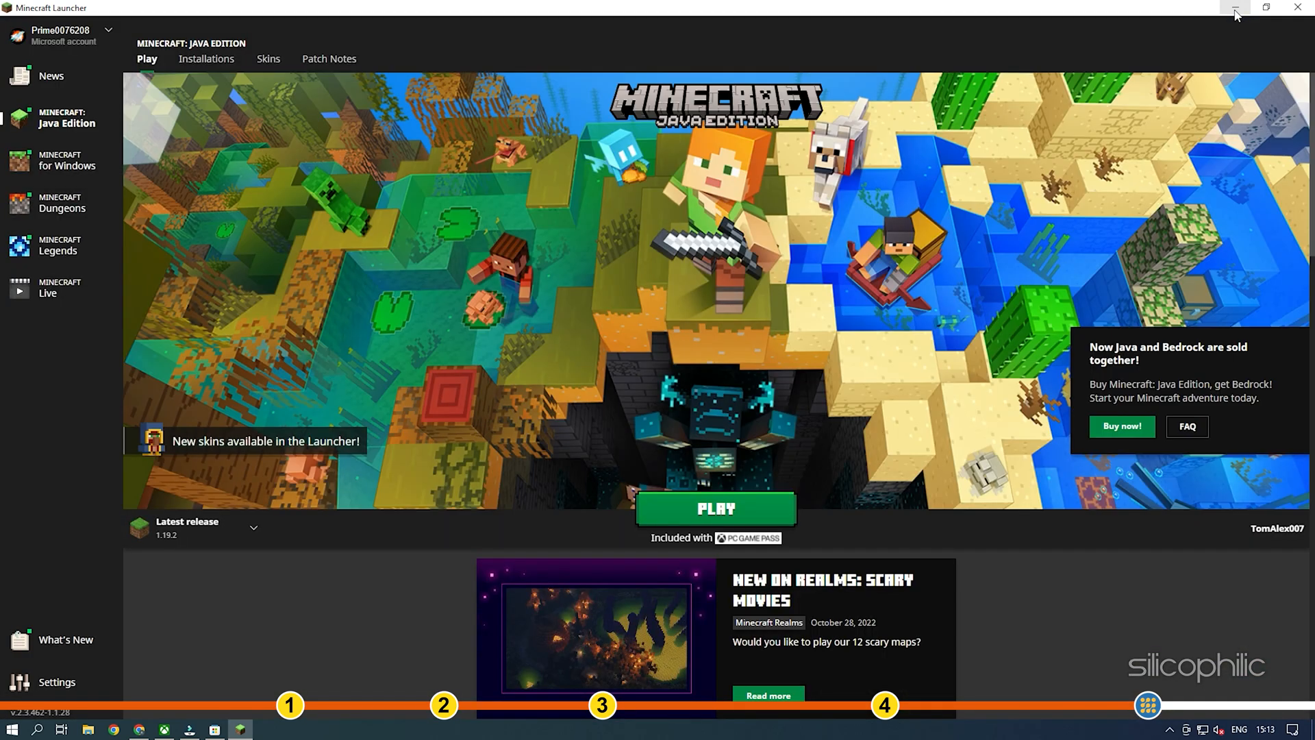
pyautogui.click(715, 508)
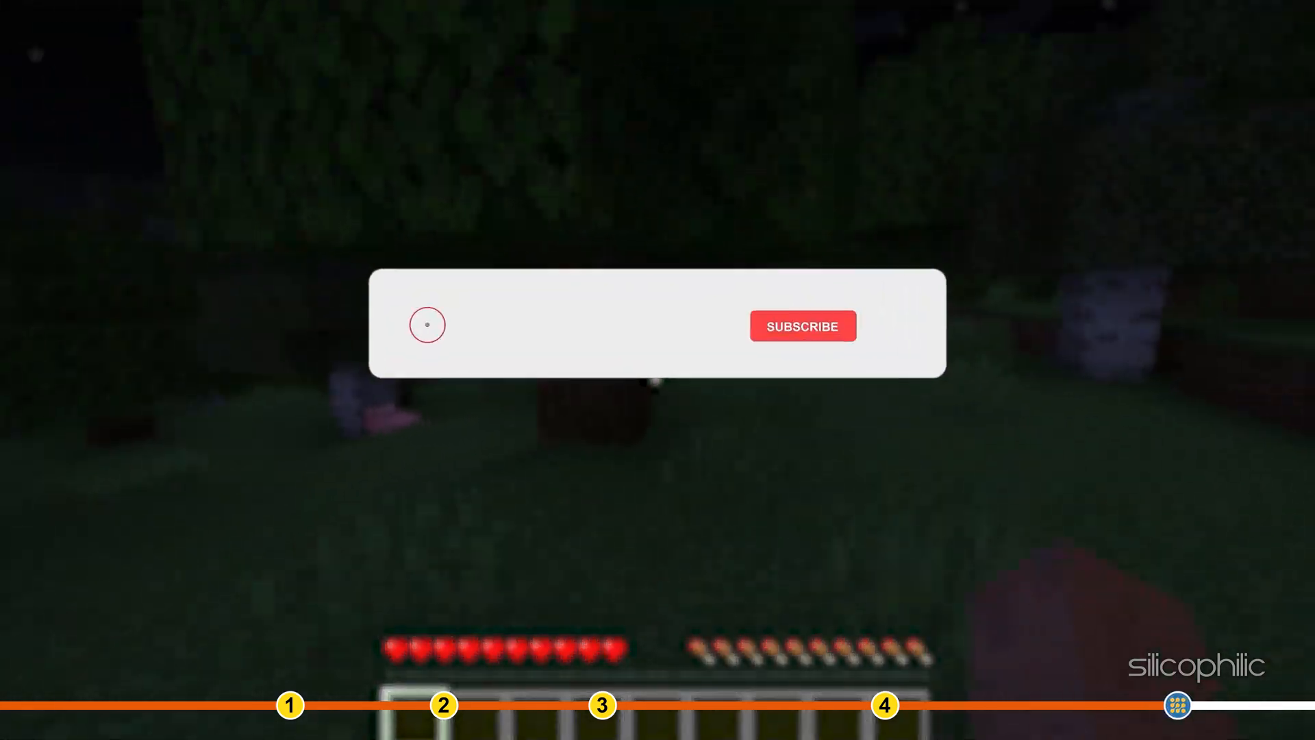
pyautogui.click(801, 326)
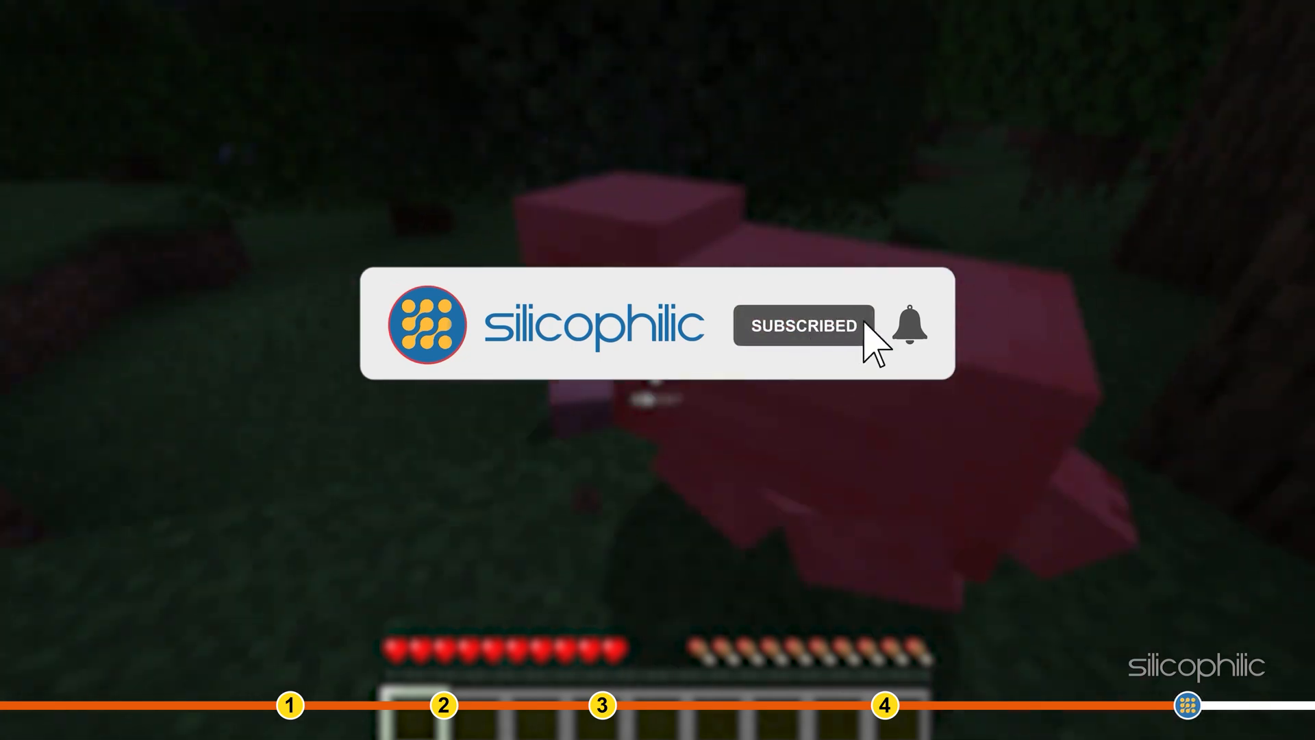
pyautogui.click(906, 326)
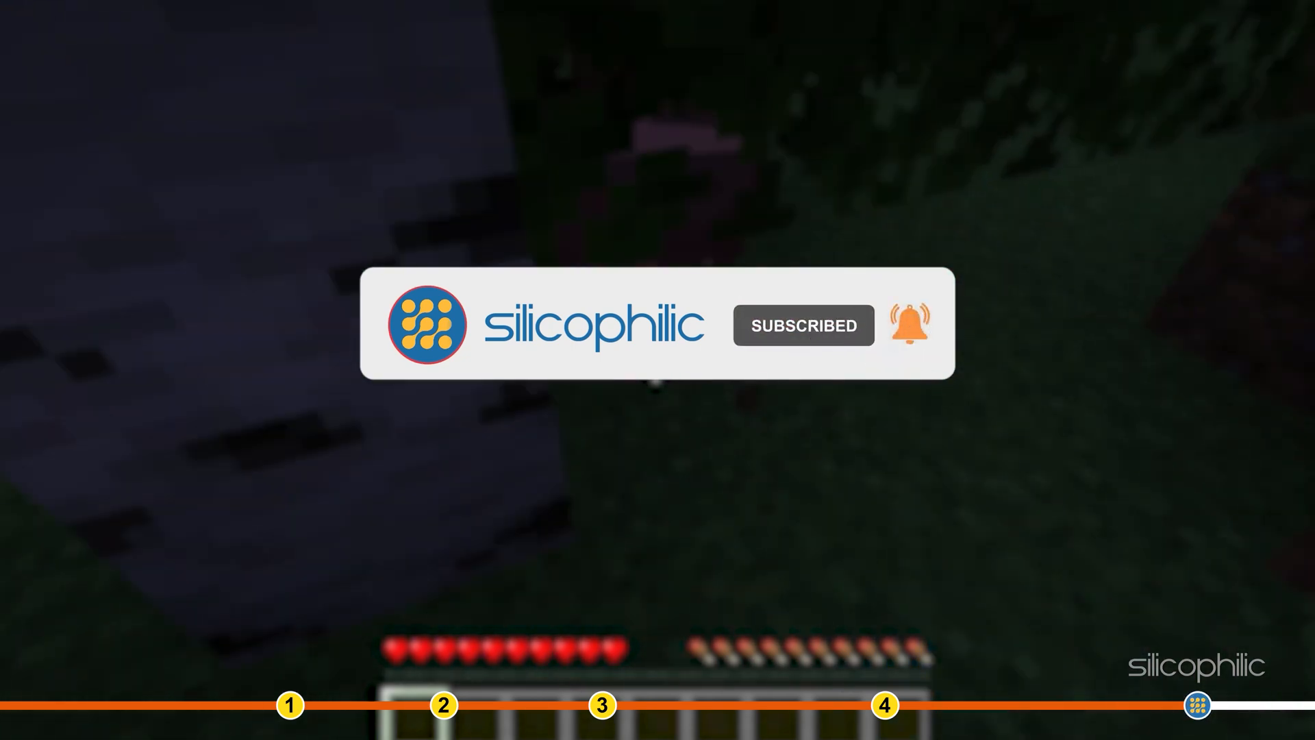